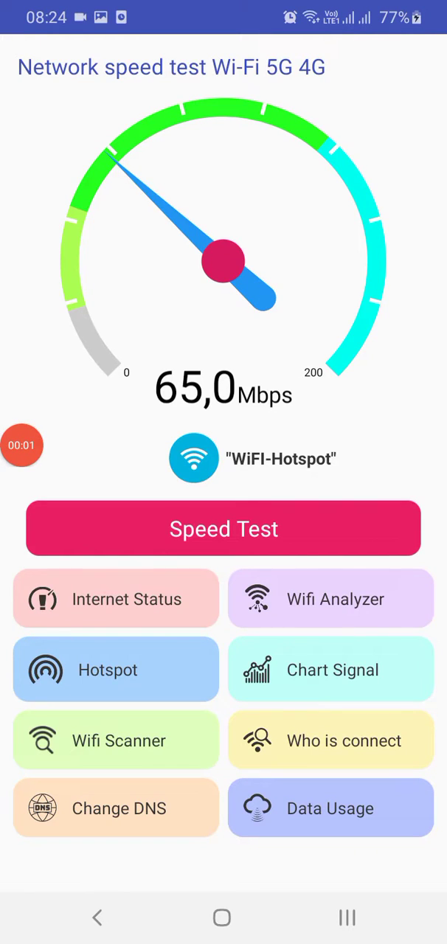
- Run a speed test on WiFi-Hotspot (14.37 Mbps down, 11.05 up, 49.5 ms ping) and return home
{"action": "left_click_drag", "start_coordinate": [223, 7], "coordinate": [223, 442]}
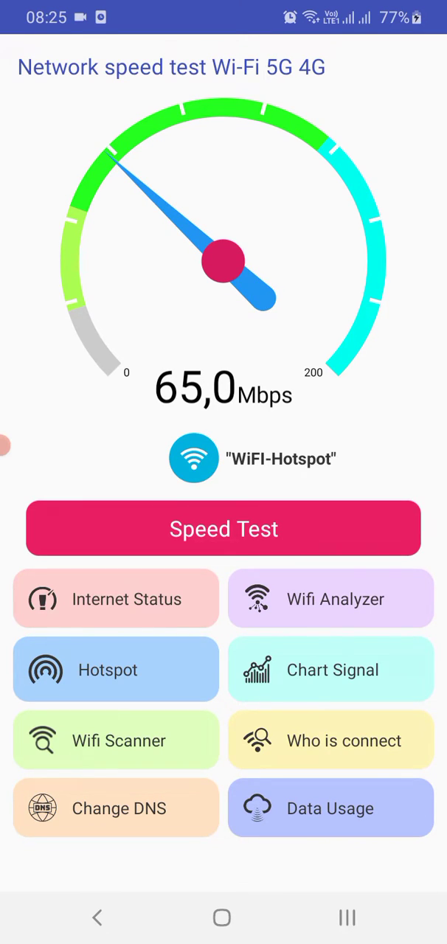
{"action": "left_click", "coordinate": [223, 528]}
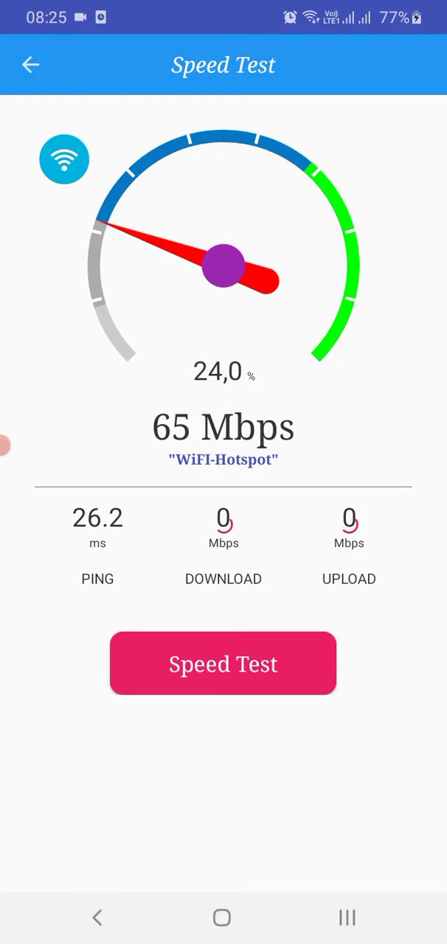
{"action": "left_click", "coordinate": [222, 663]}
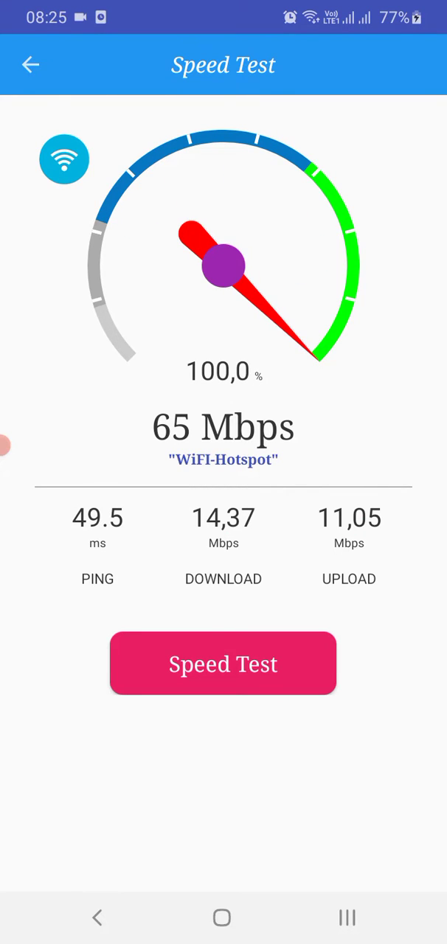
{"action": "left_click", "coordinate": [30, 65]}
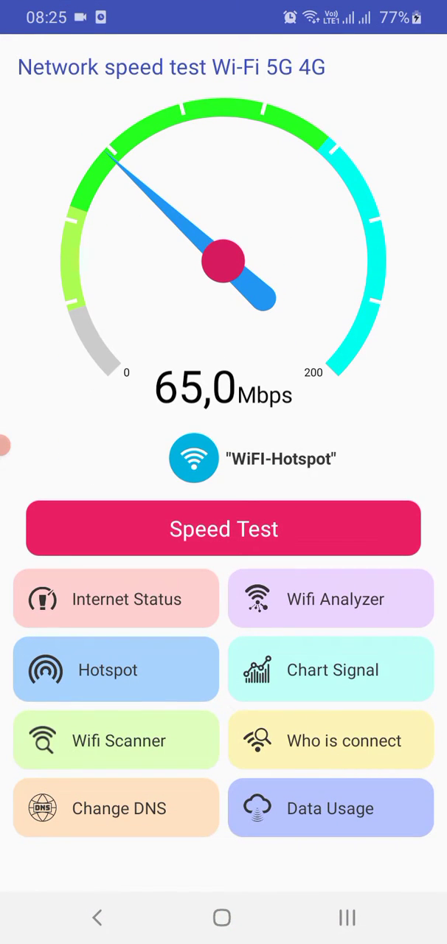
{"action": "left_click", "coordinate": [116, 599]}
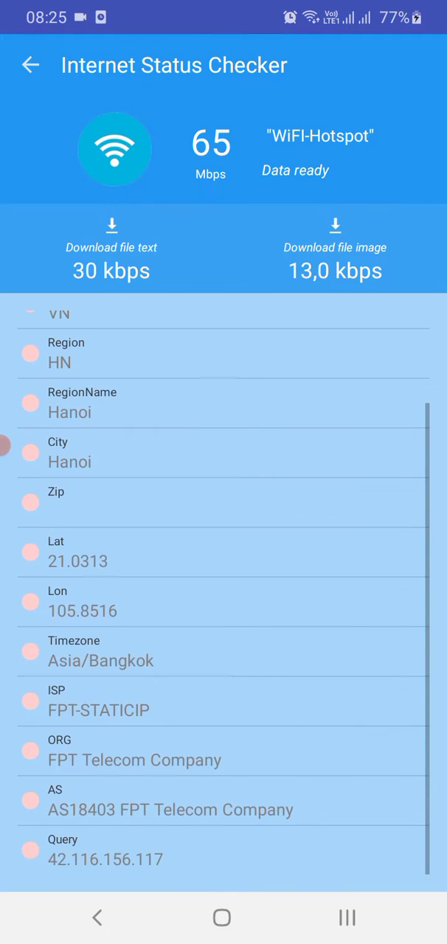
{"action": "scroll", "scroll_direction": "down", "scroll_amount": 3}
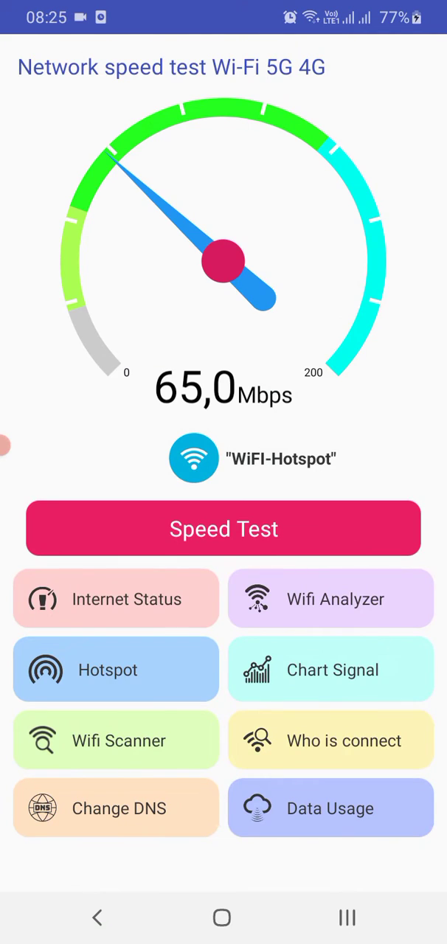
{"action": "left_click", "coordinate": [330, 670]}
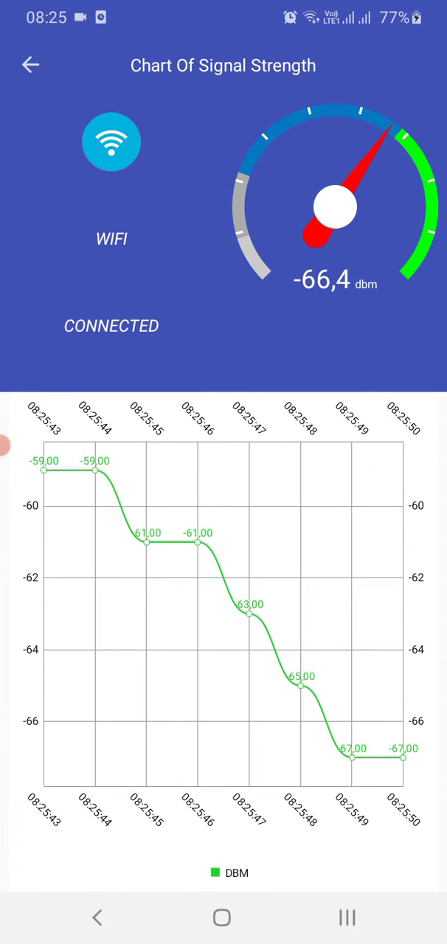
{"action": "left_click", "coordinate": [30, 65]}
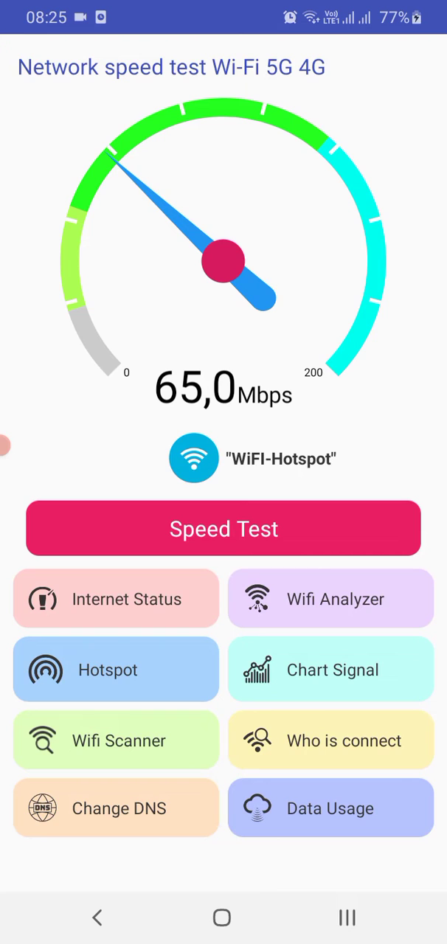
{"action": "left_click", "coordinate": [115, 739]}
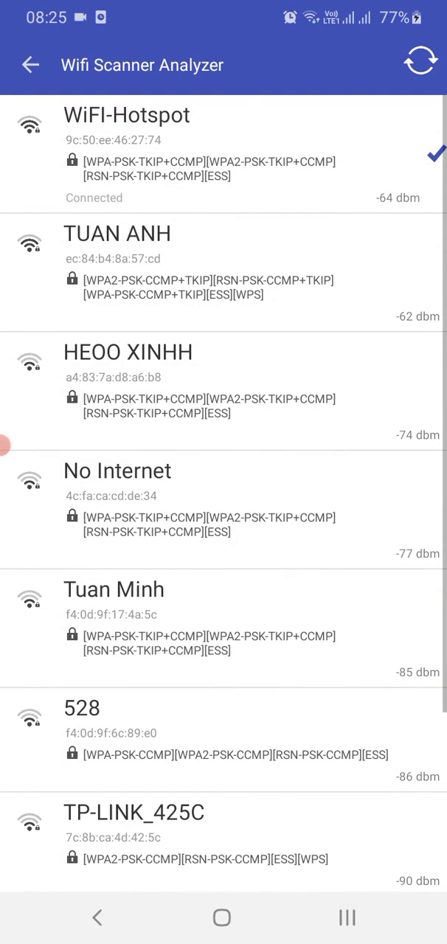
{"action": "left_click", "coordinate": [117, 234]}
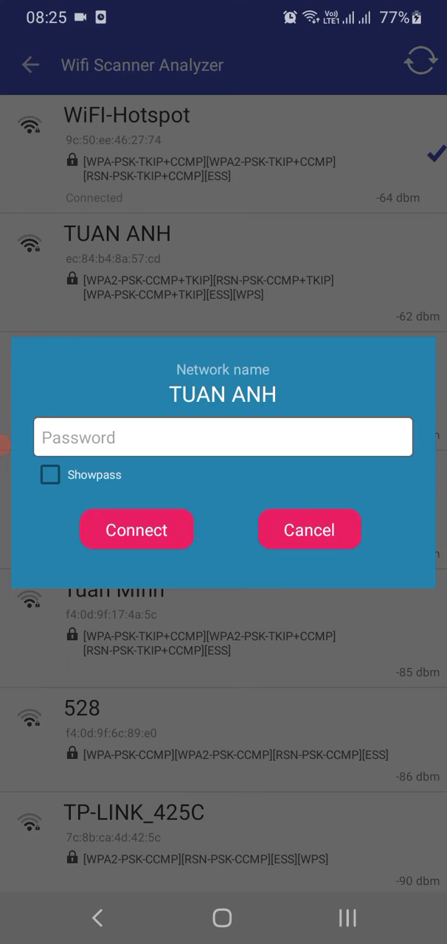
{"action": "left_click", "coordinate": [309, 529]}
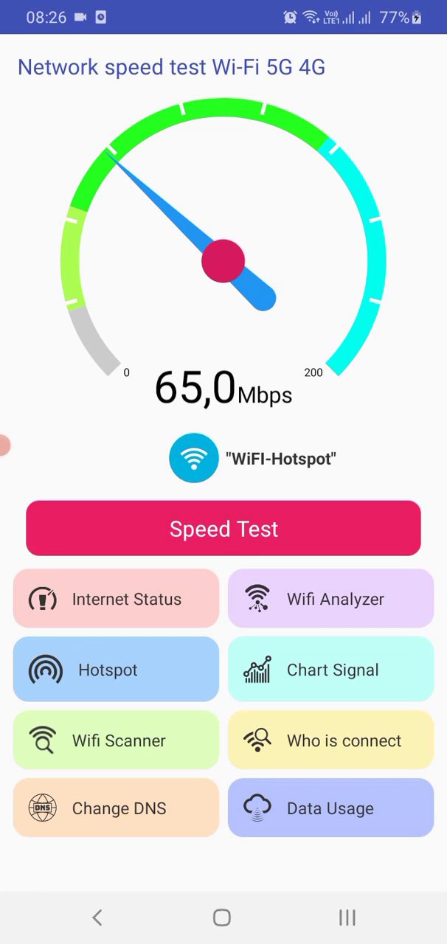
{"action": "left_click", "coordinate": [223, 528]}
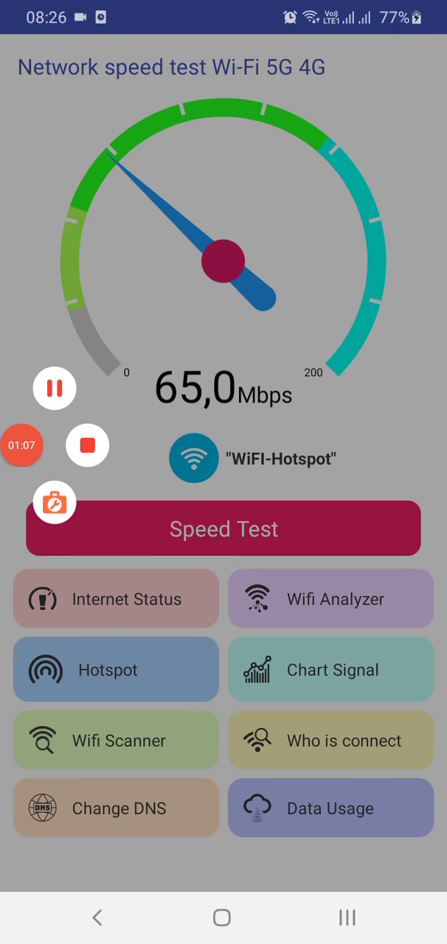